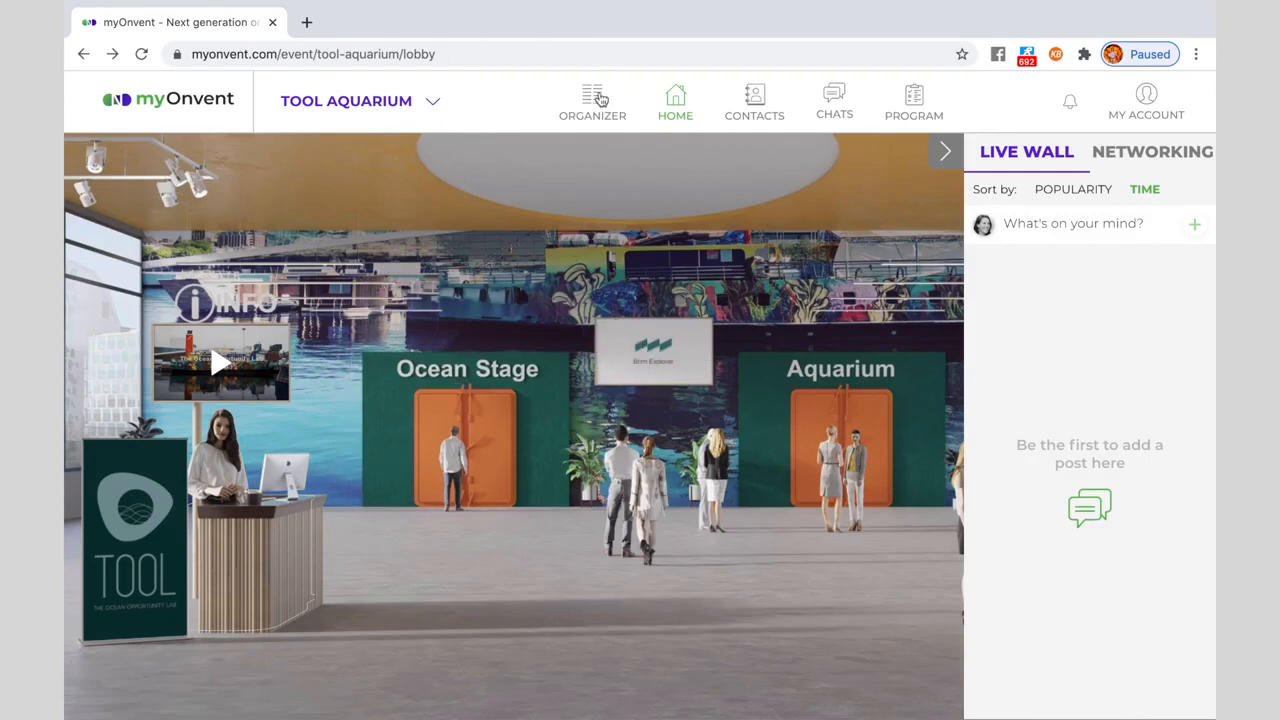
# Step: Open the organizer dashboard and reach the Community auditorium's settings and program day
pyautogui.click(592, 100)
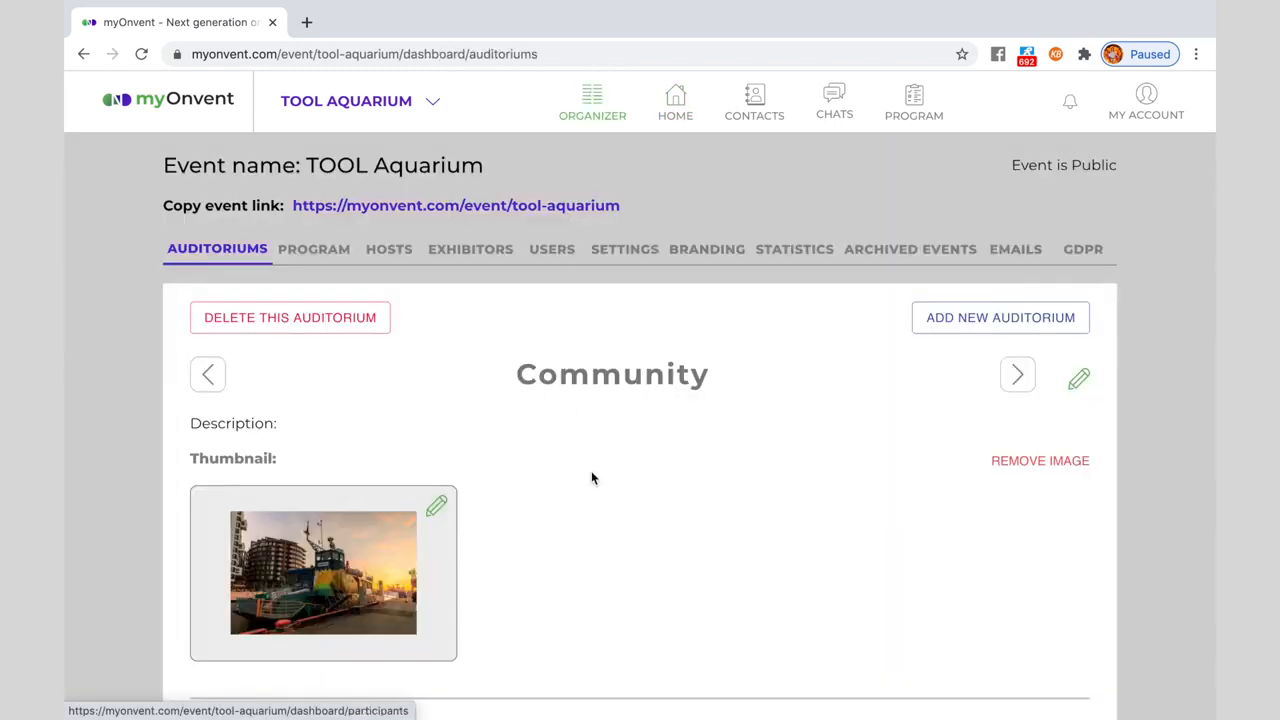
pyautogui.scroll(-3)
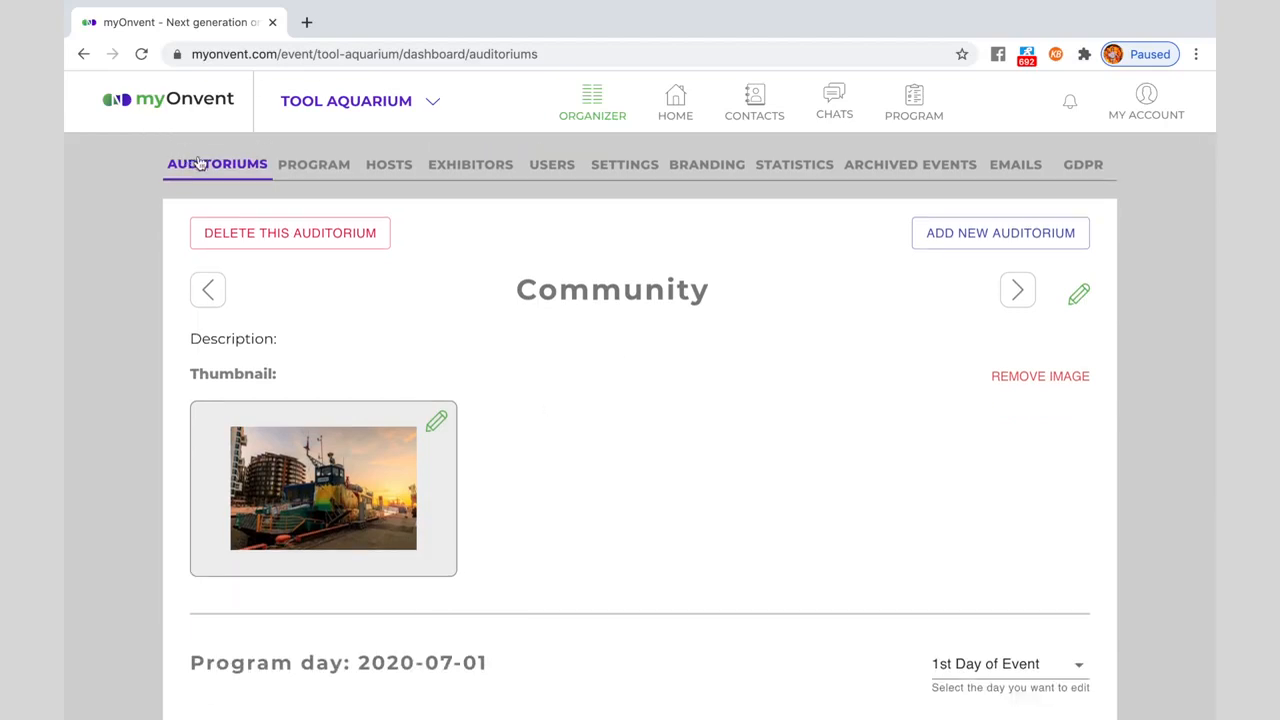
pyautogui.scroll(-3)
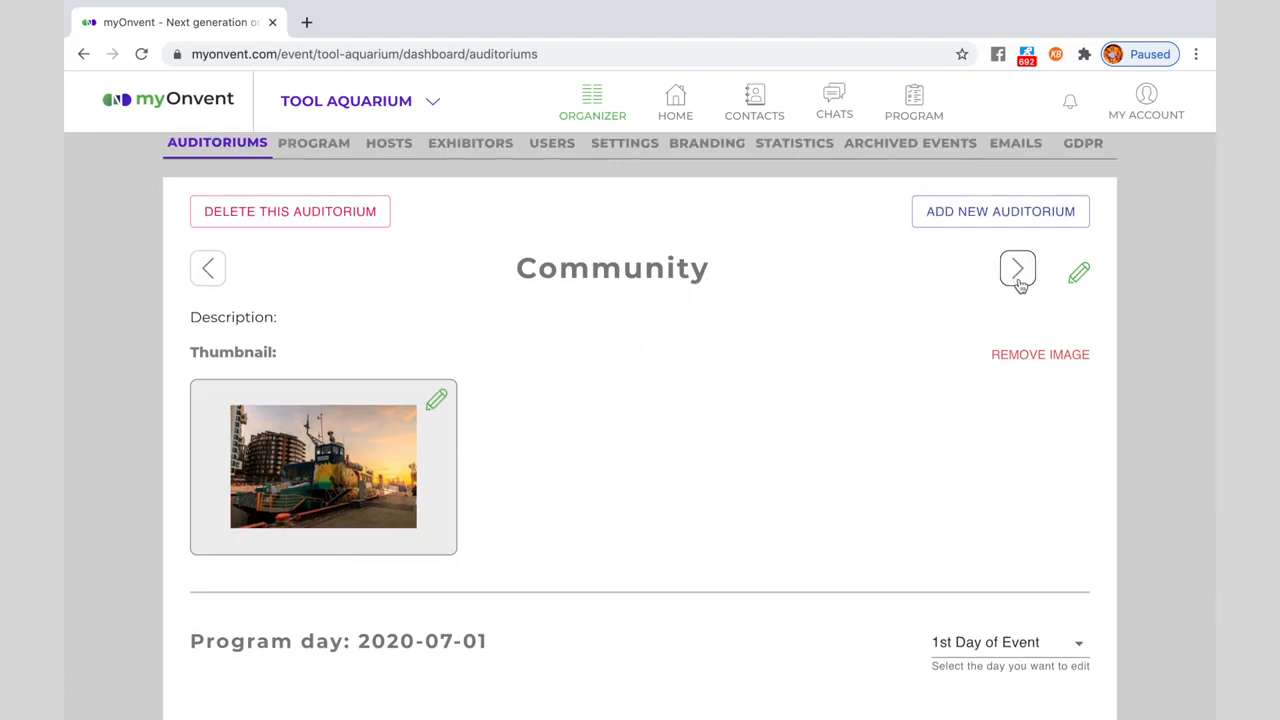
# Step: Switch to the BRIM auditorium and select the 28th Day of Event (2020-07-28)
pyautogui.click(1016, 270)
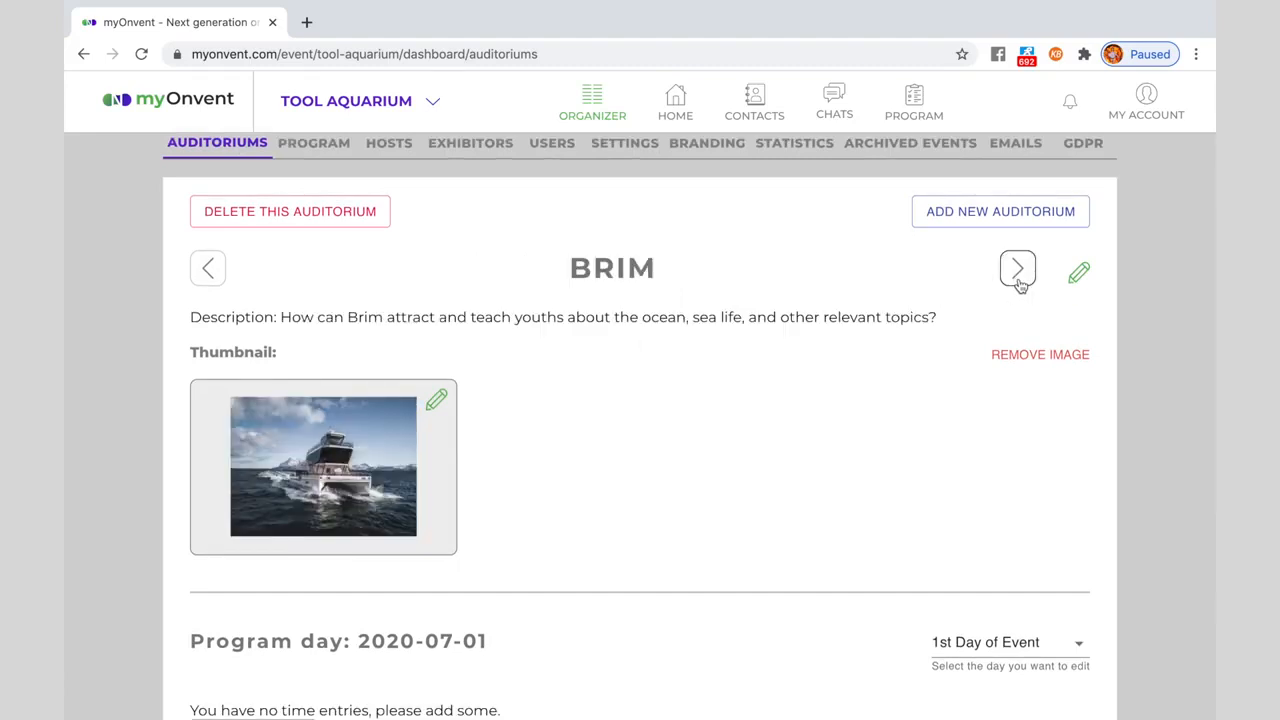
pyautogui.scroll(-3)
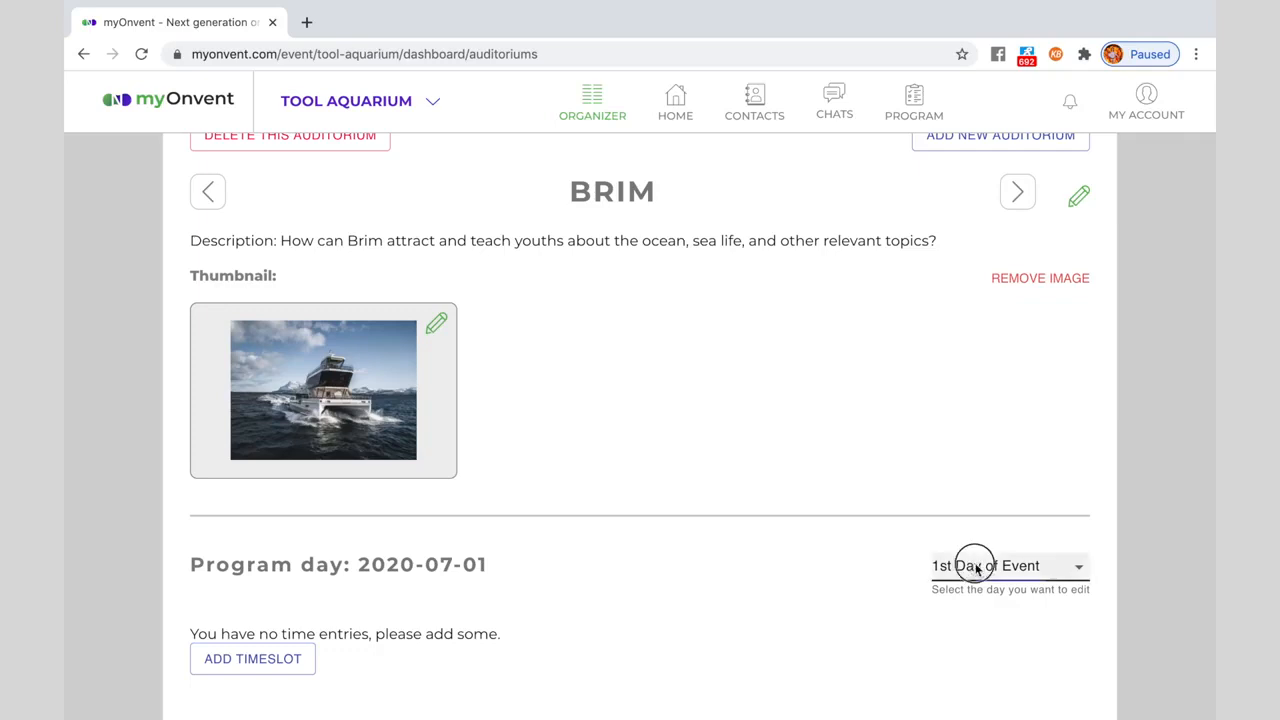
pyautogui.click(1004, 564)
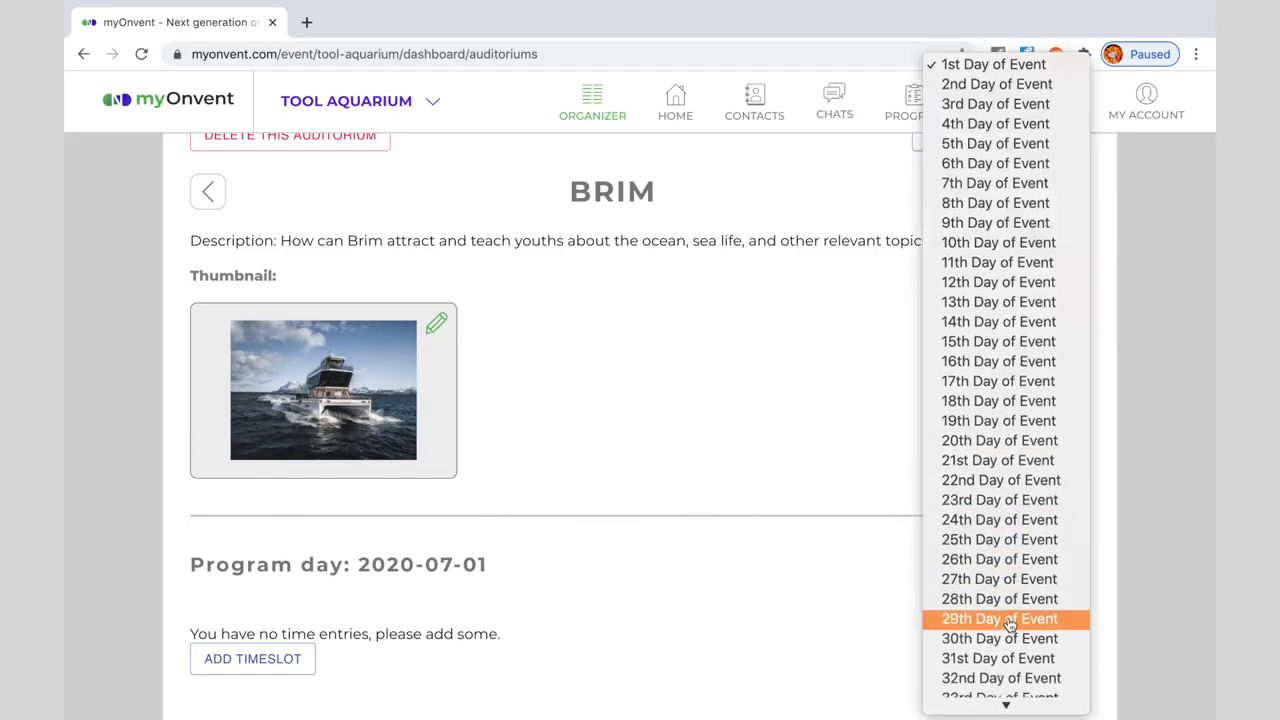
pyautogui.click(1000, 598)
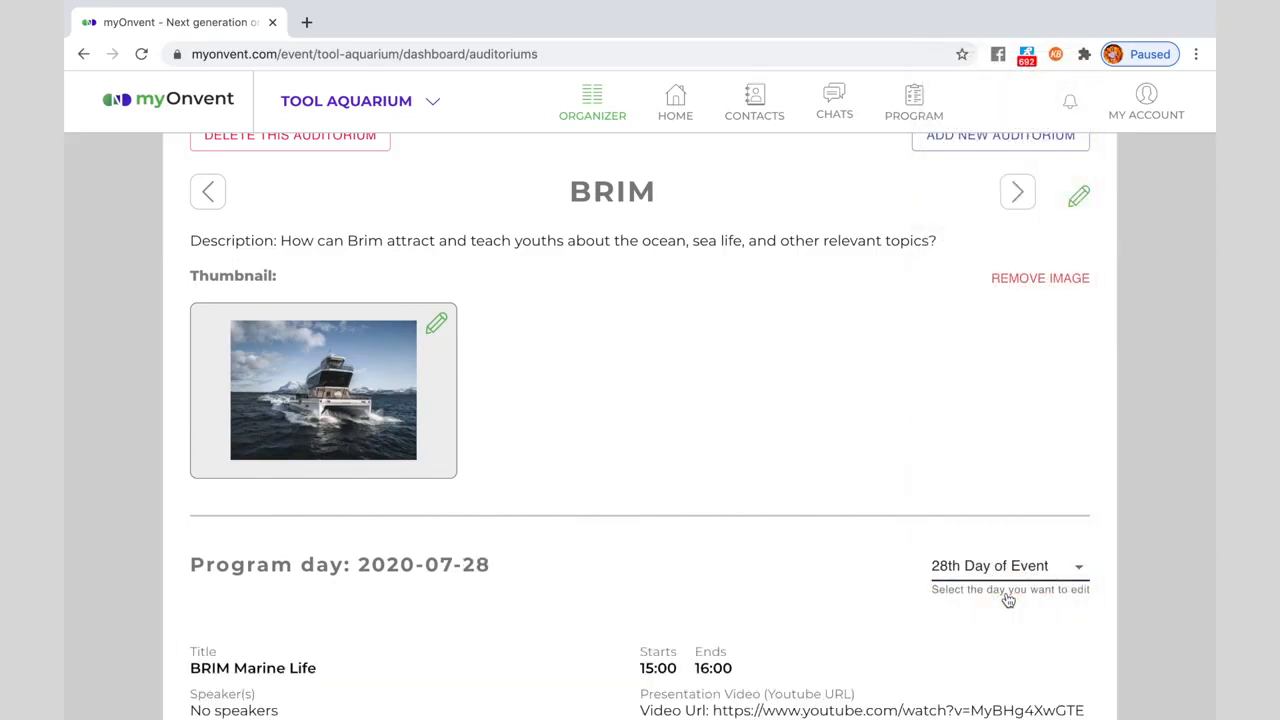
# Step: Scroll down to the day-28 program listing the BRIM Marine Life and BRIM Q&A timeslots
pyautogui.scroll(-3)
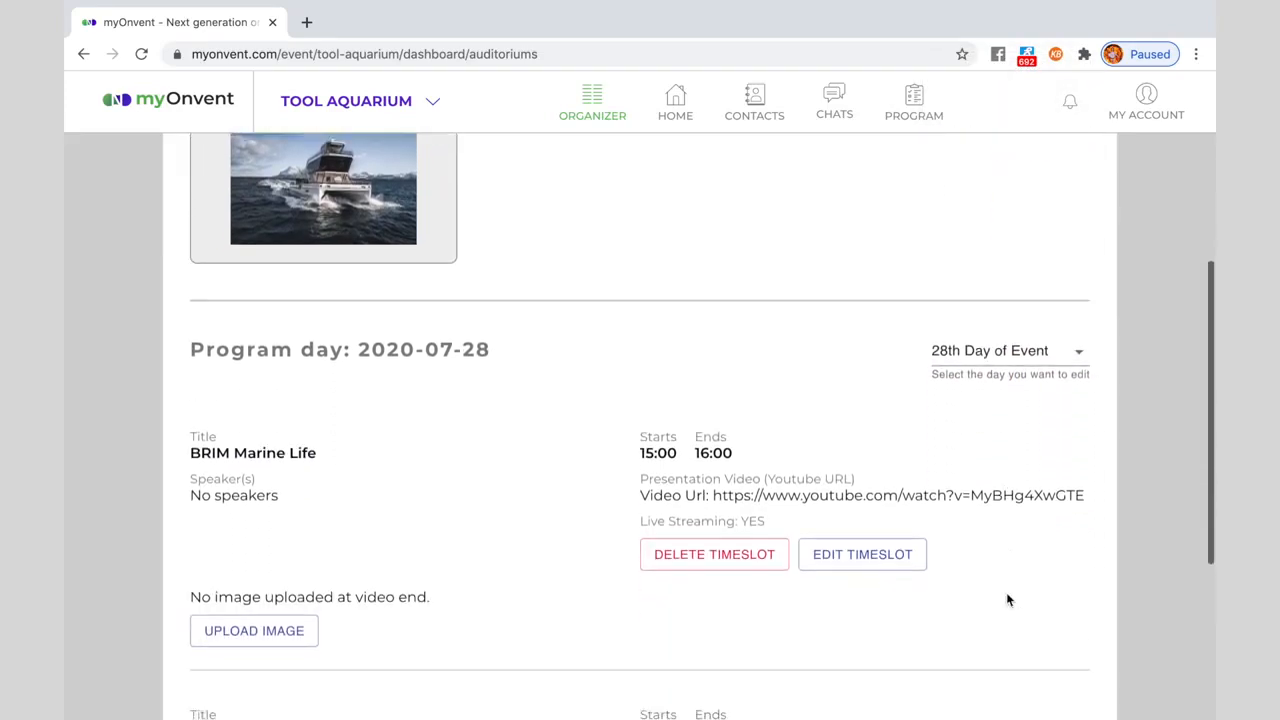
pyautogui.scroll(-3)
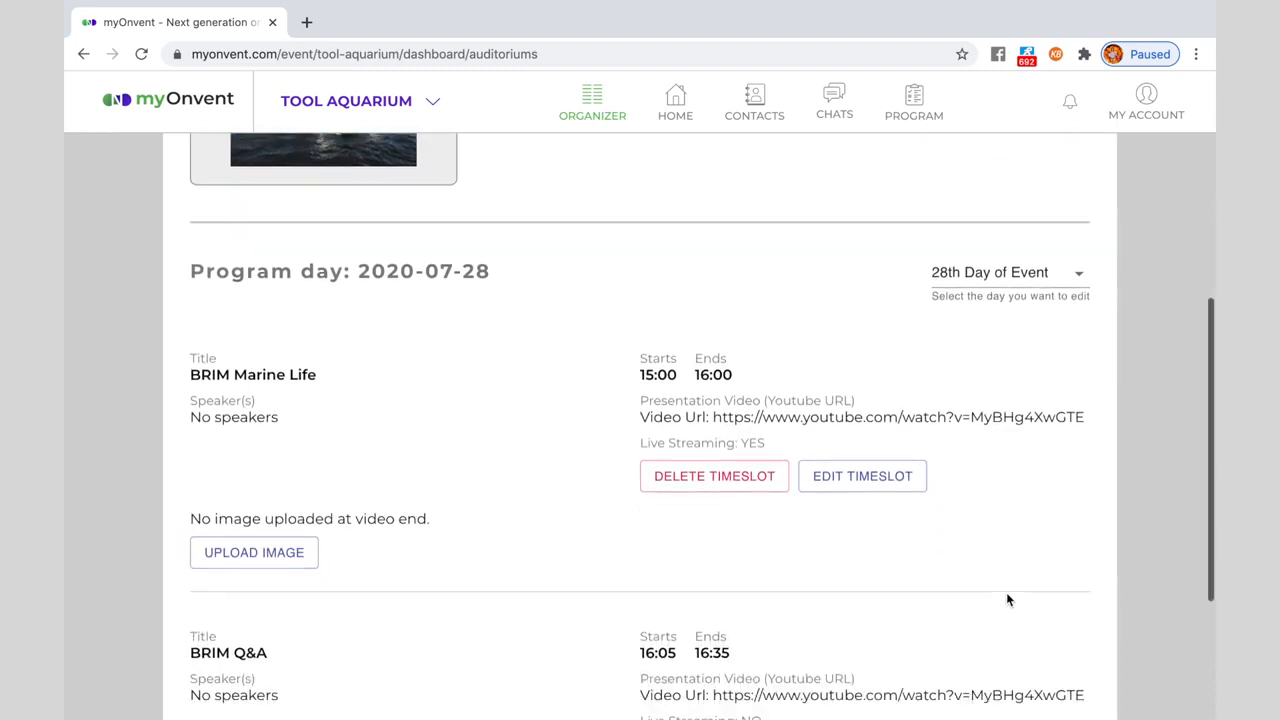
pyautogui.scroll(-3)
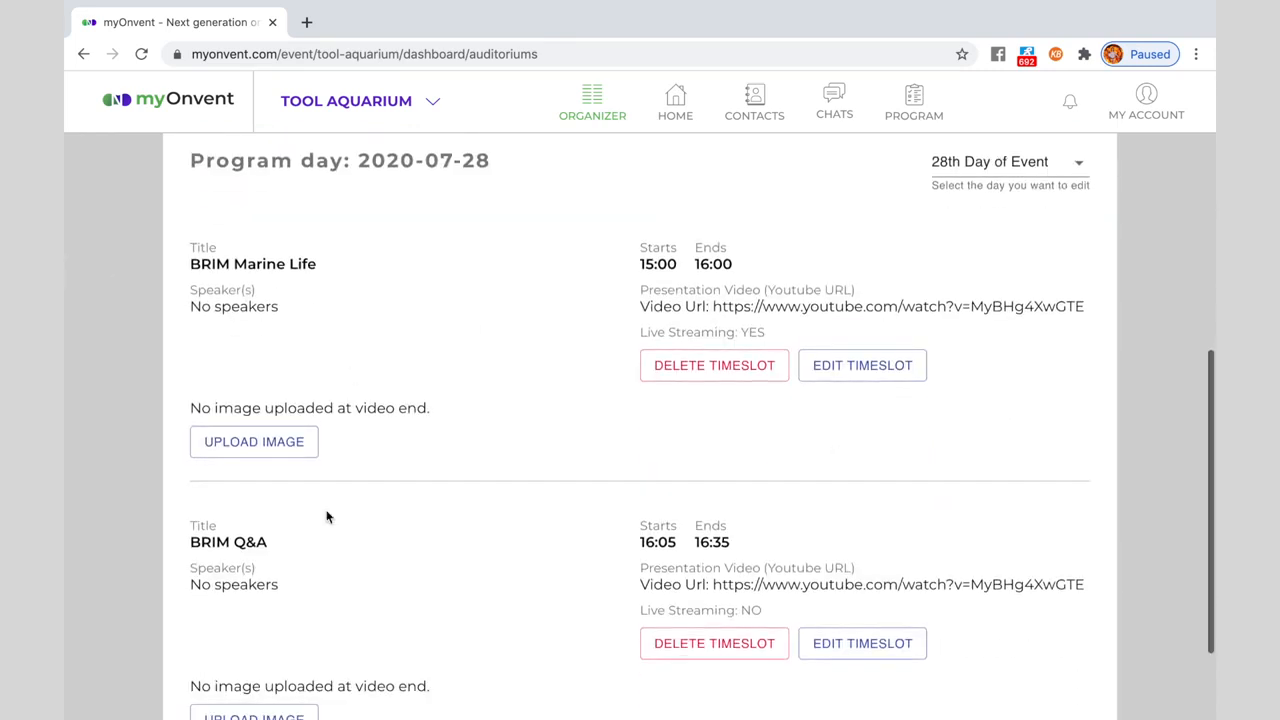
pyautogui.scroll(-3)
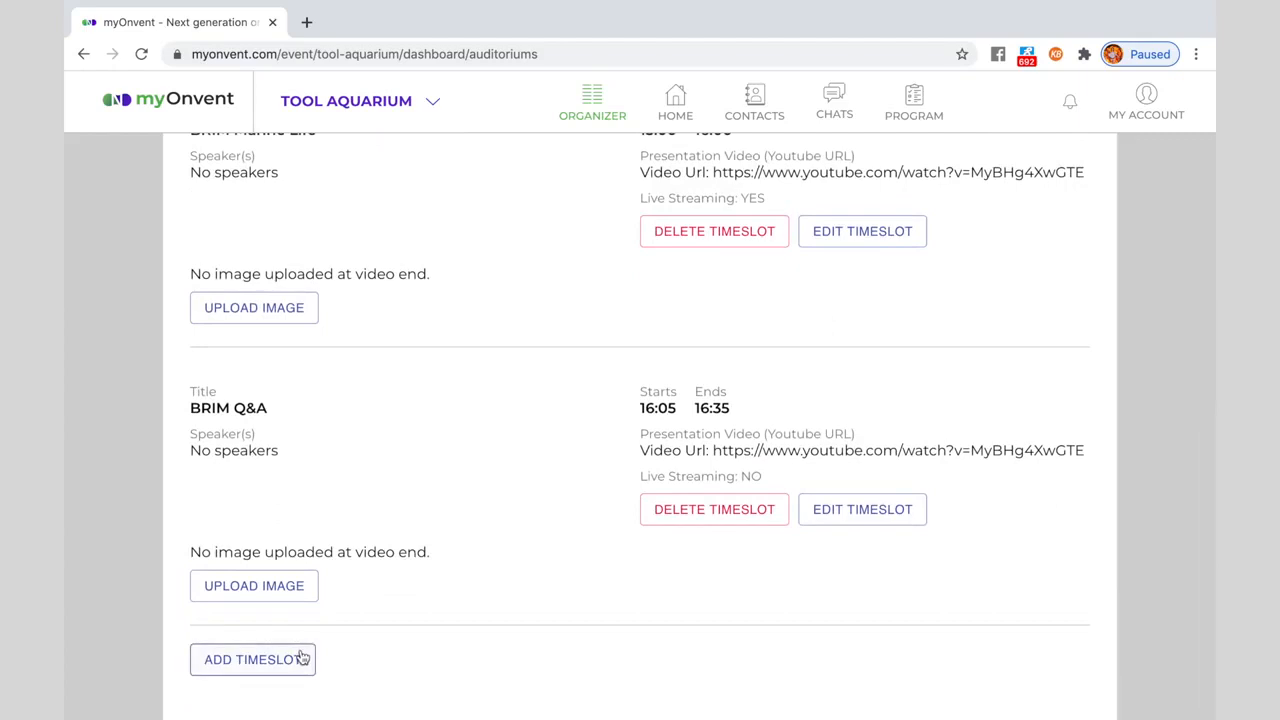
# Step: Start a new timeslot titled BRIM Film Screening, starting 14:30 and ending 15:00
pyautogui.click(252, 660)
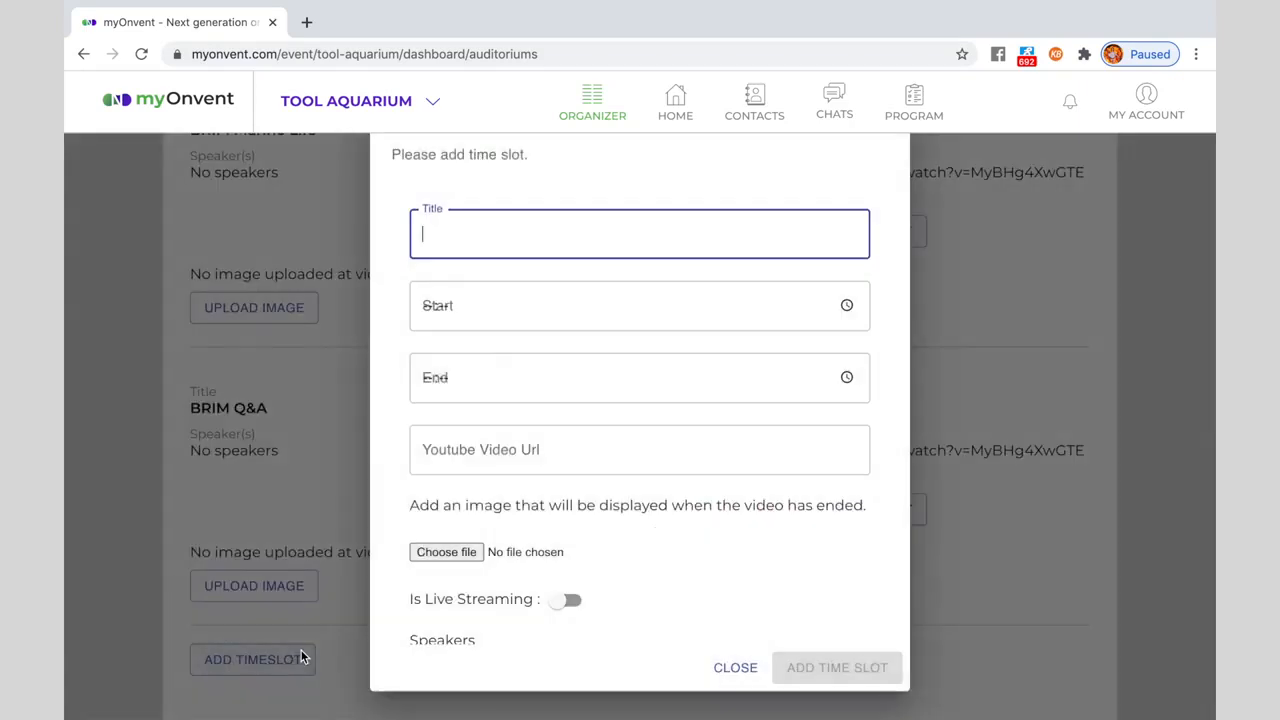
pyautogui.write('BRIM Film Screening')
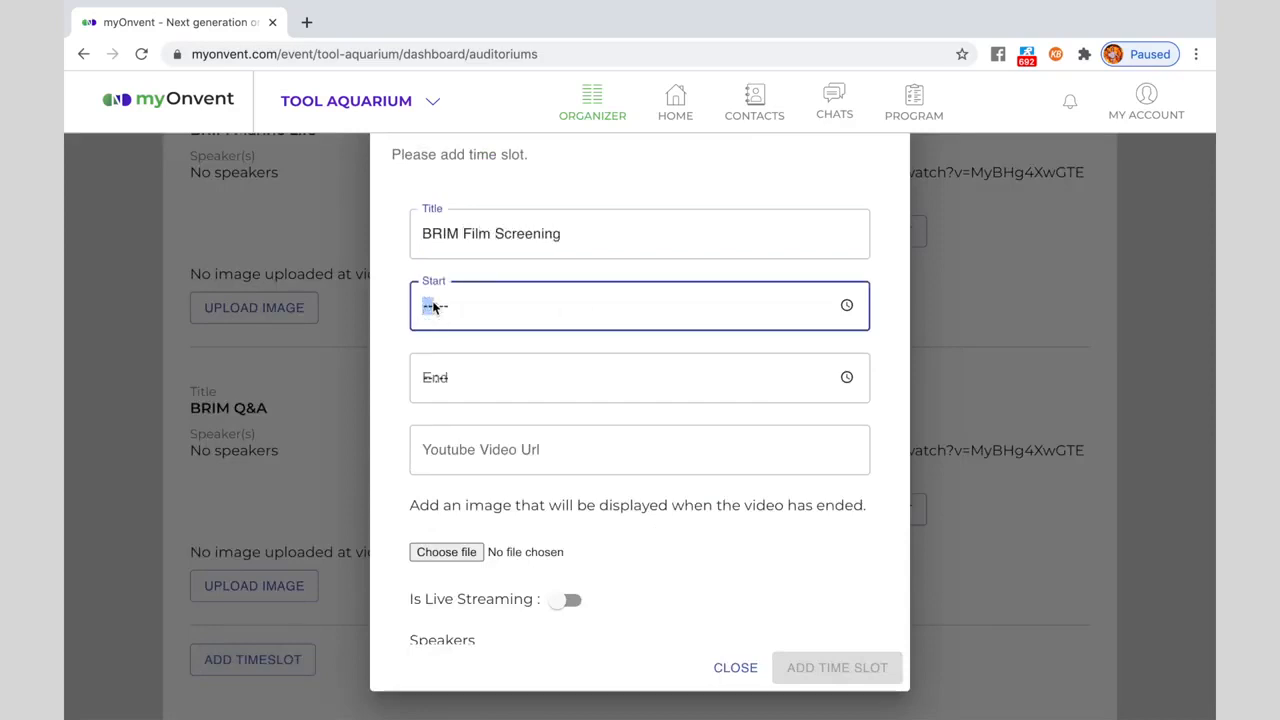
pyautogui.write('01')
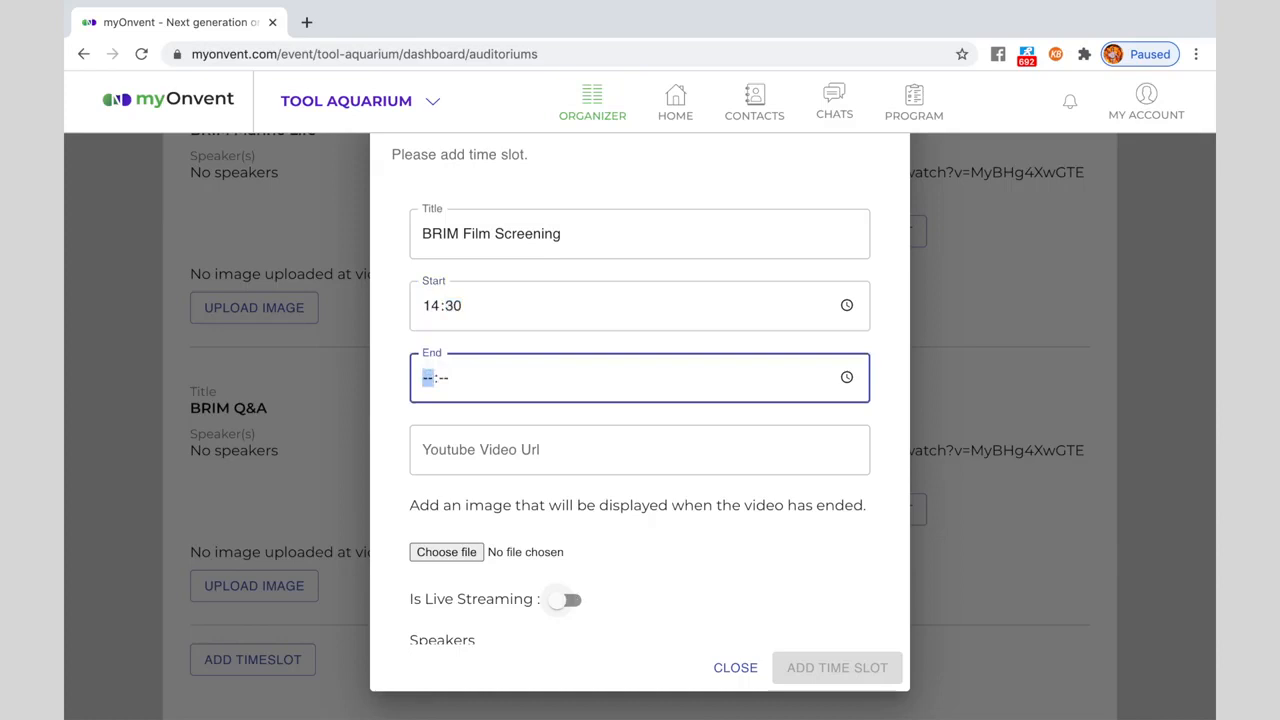
pyautogui.write('15:--')
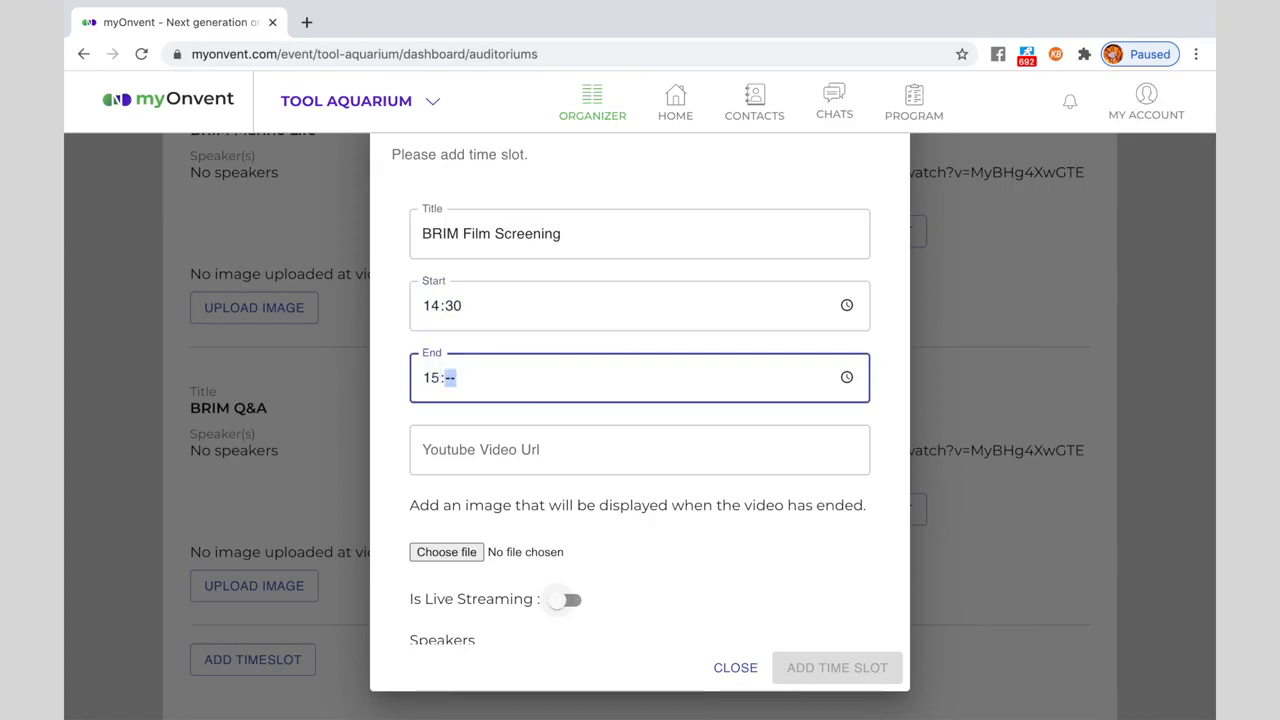
# Step: Look up the Brim Explorer beluga drone footage on YouTube and return to the form
pyautogui.click(306, 22)
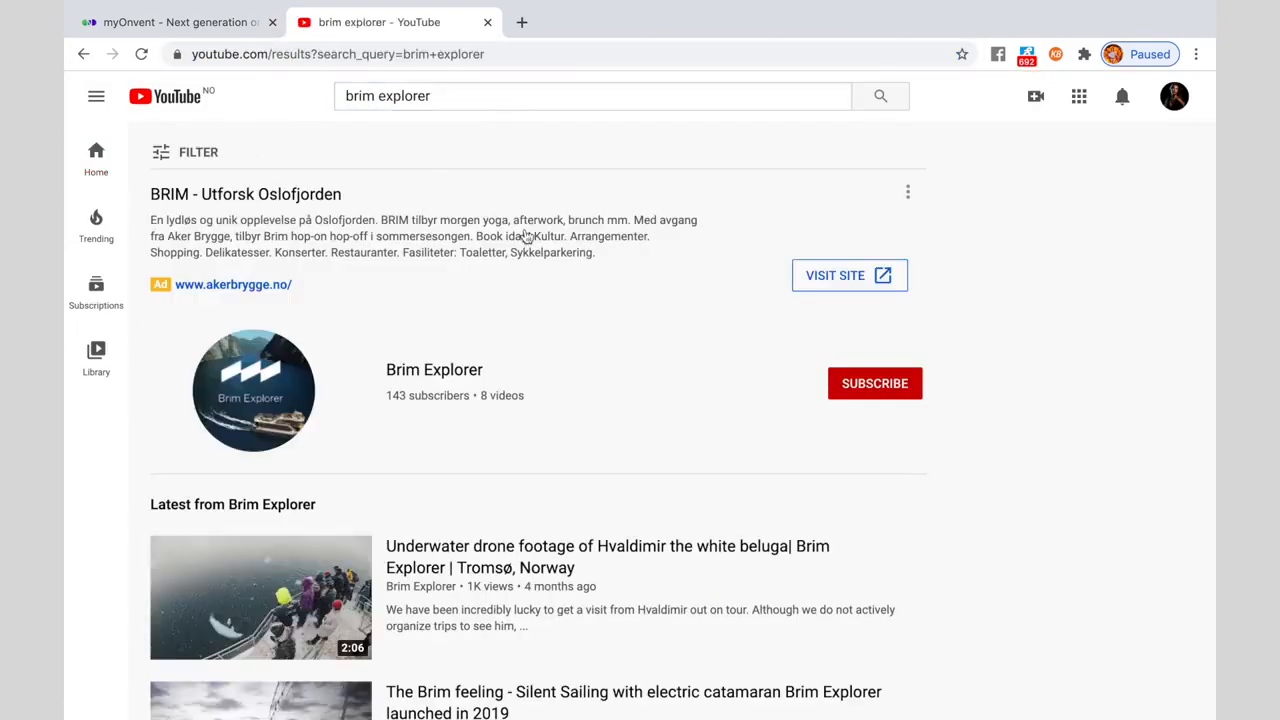
pyautogui.click(260, 596)
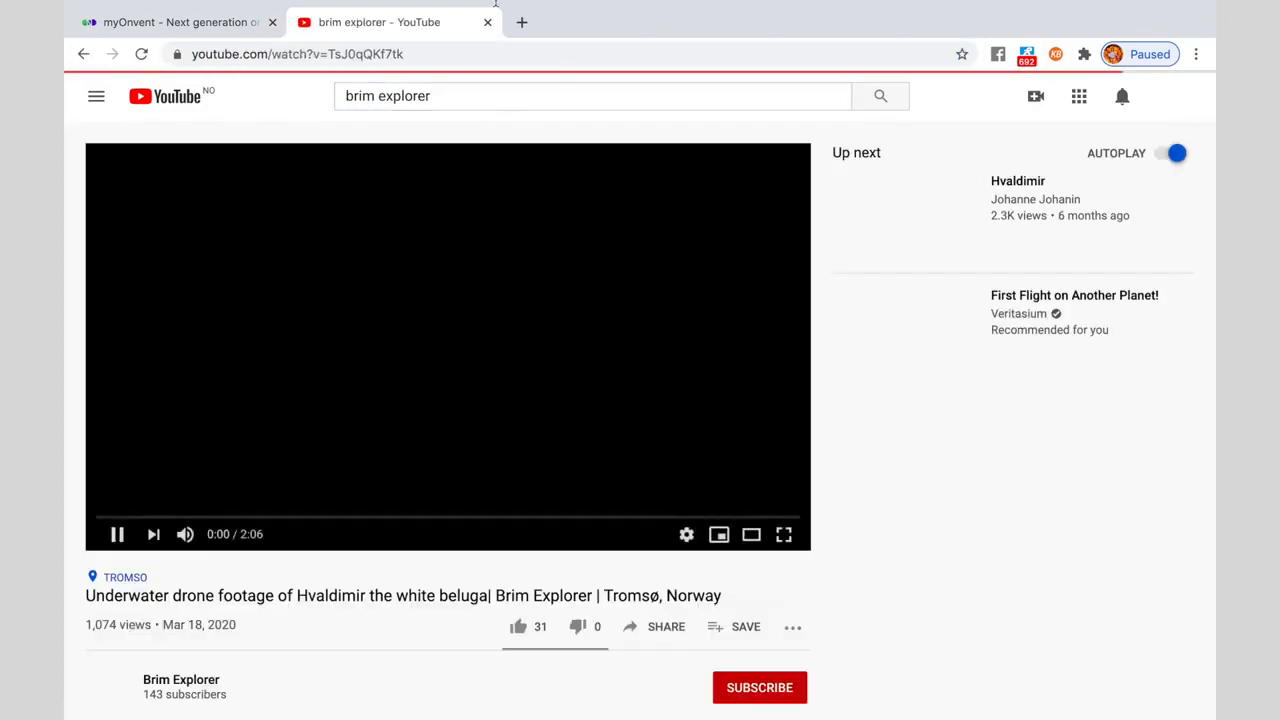
pyautogui.click(170, 22)
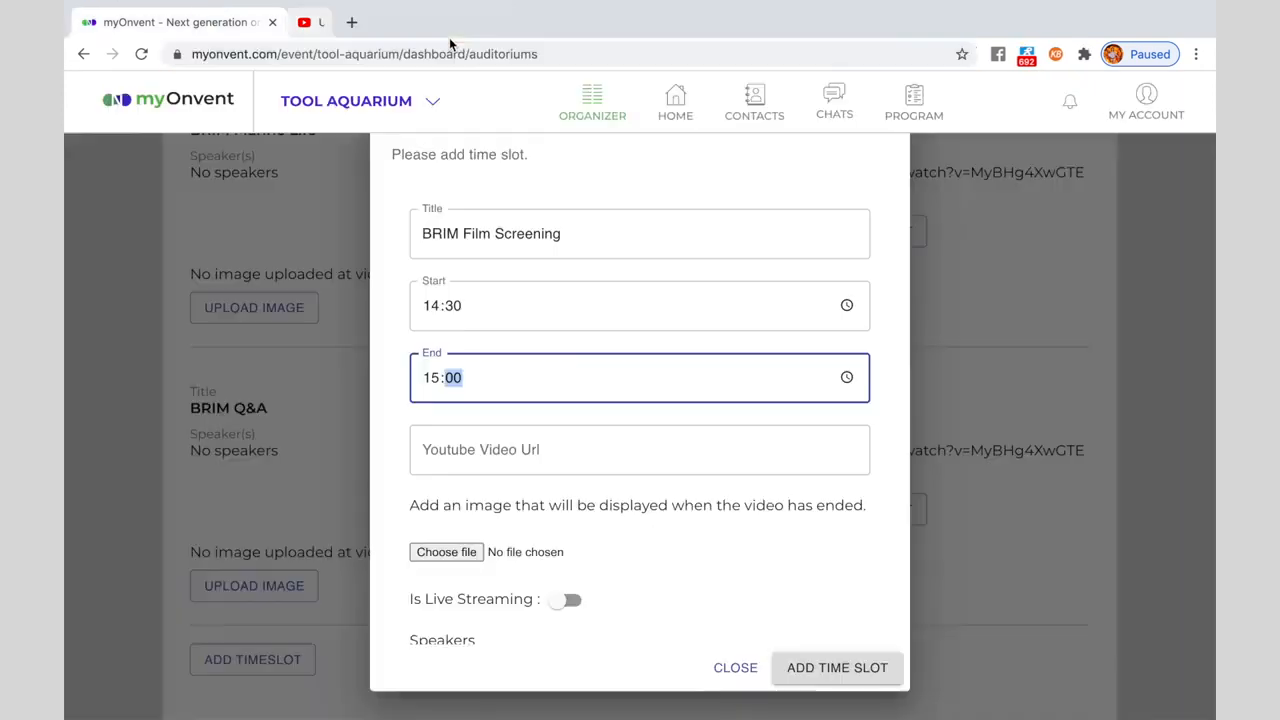
# Step: Add the YouTube URL watch?v=TsJ0qQKf7tk and save the BRIM Film Screening timeslot to day 28
pyautogui.write('https://www.youtube.com/watch?v=TsJ0qQKf7tk')
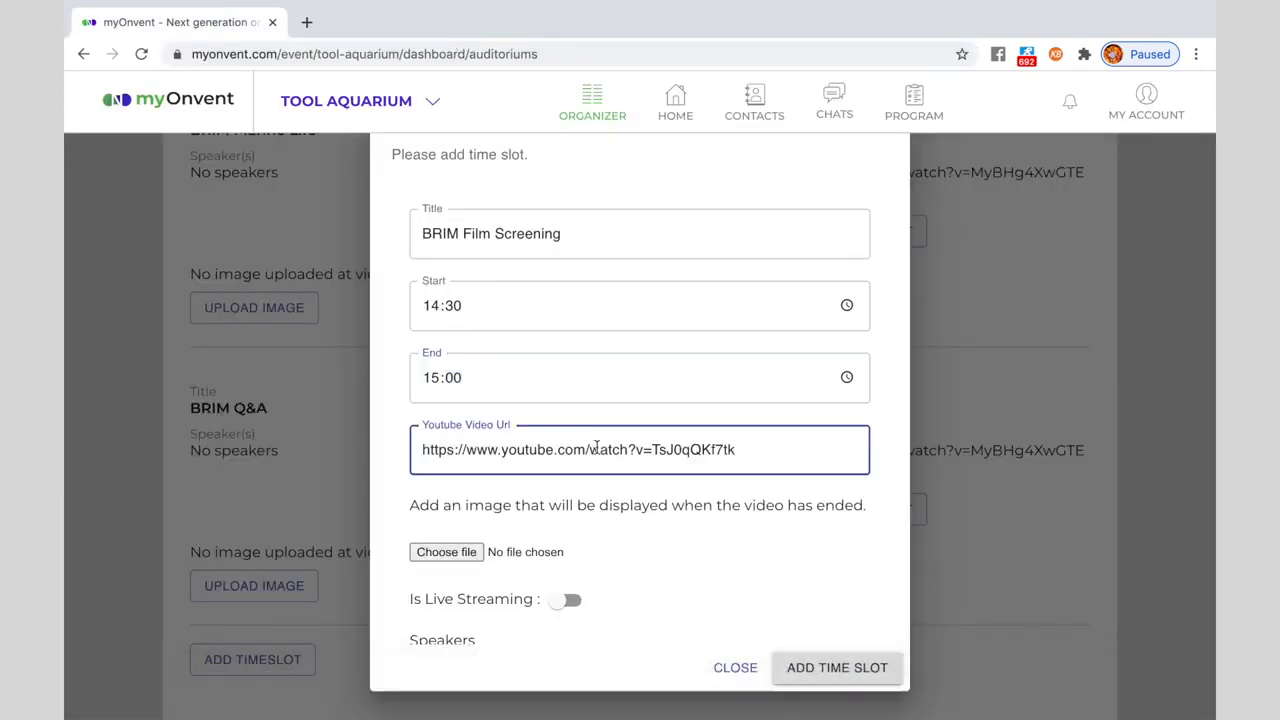
pyautogui.scroll(-3)
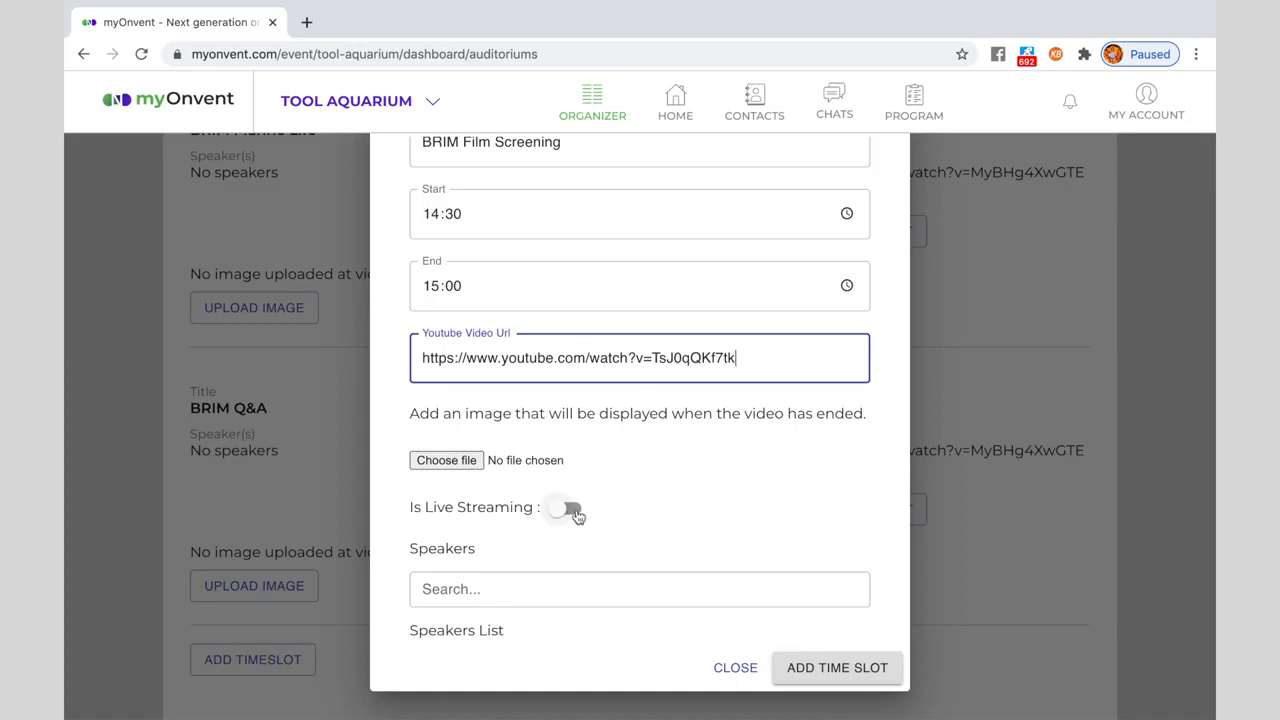
pyautogui.scroll(-3)
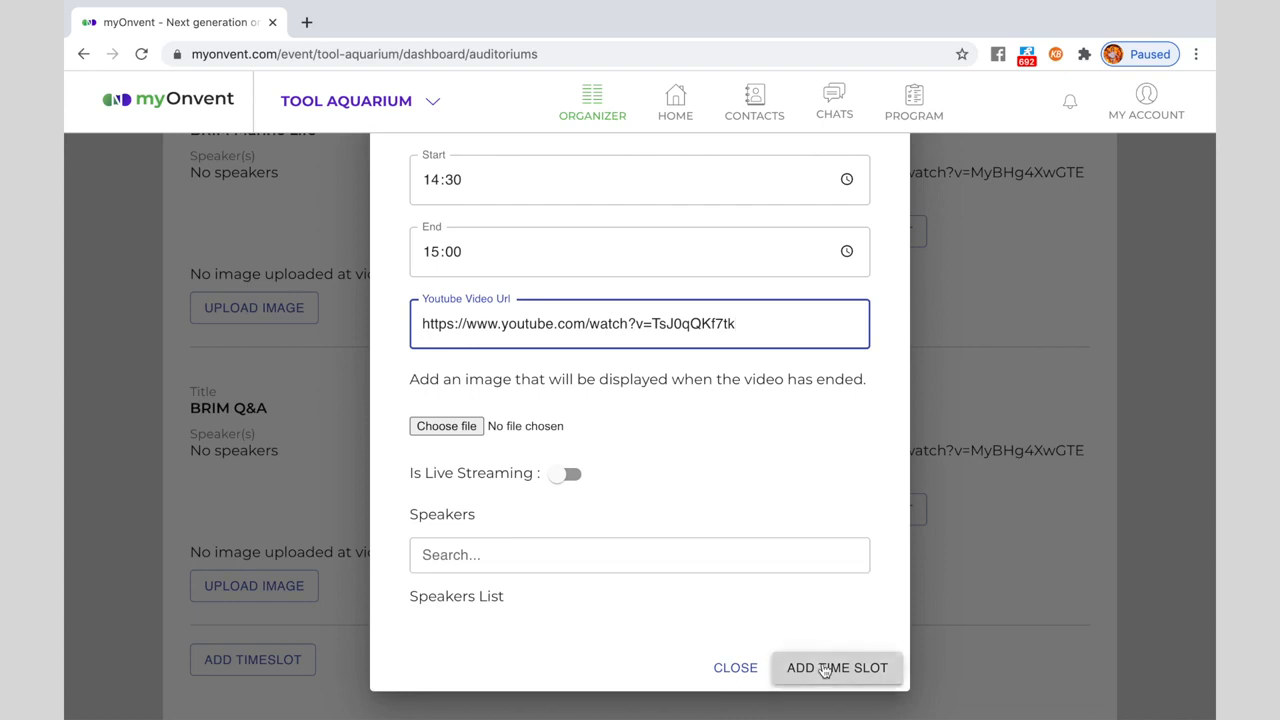
pyautogui.click(836, 668)
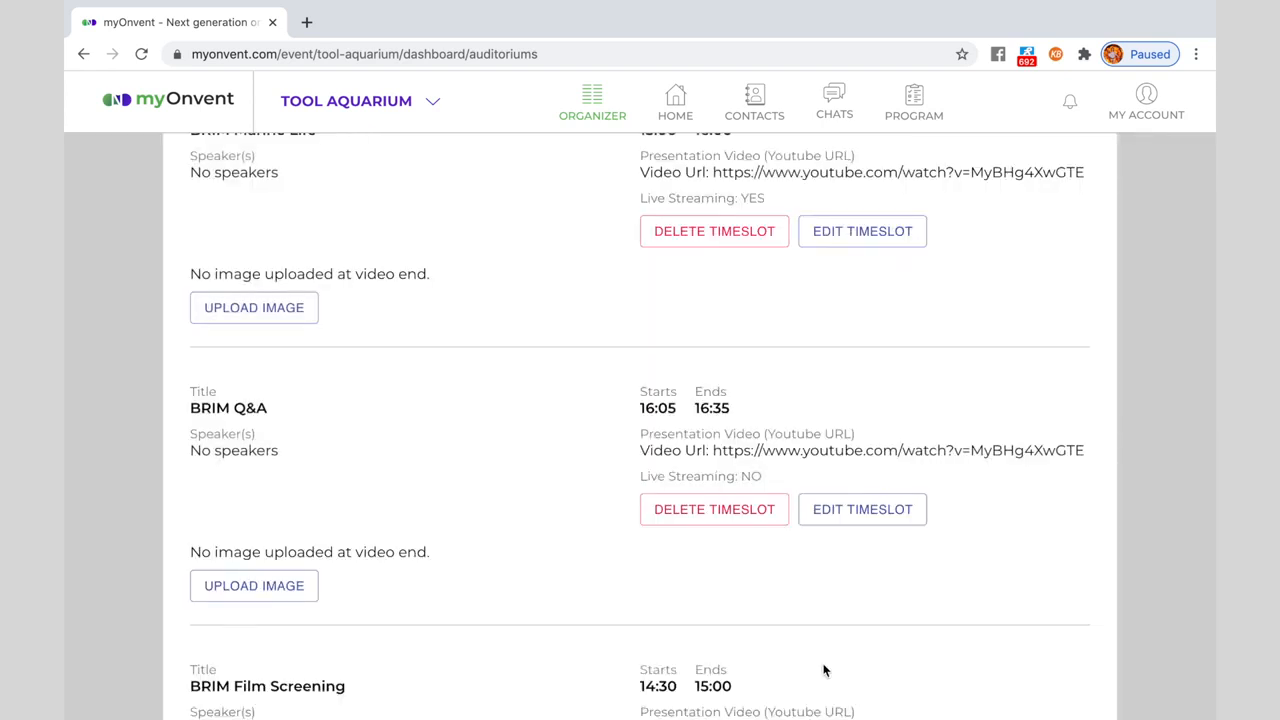
pyautogui.scroll(-3)
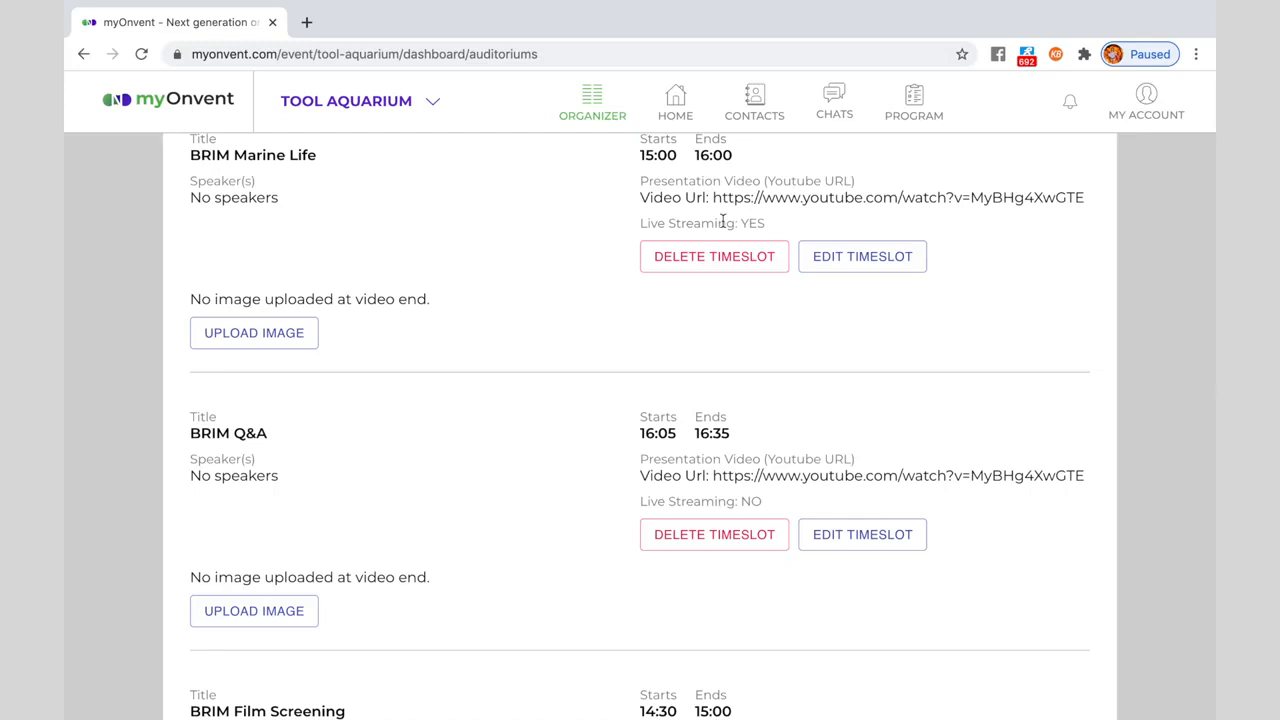
pyautogui.scroll(3)
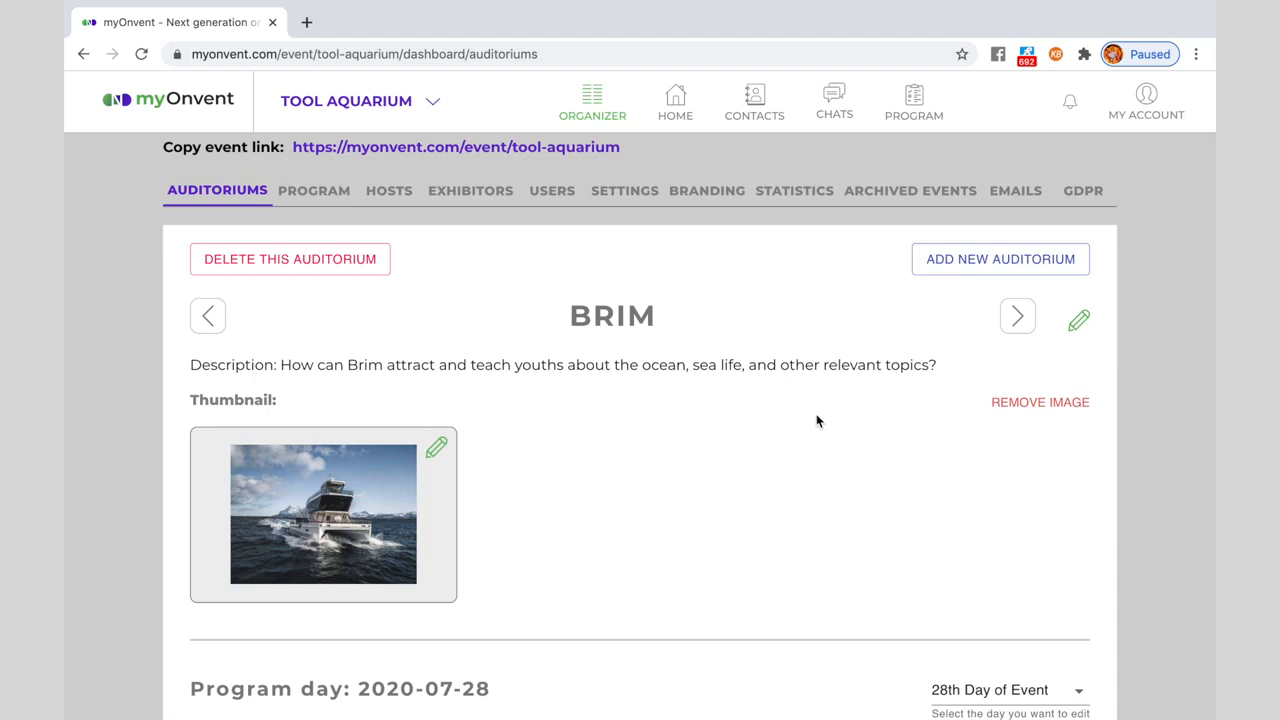
pyautogui.moveTo(368, 200)
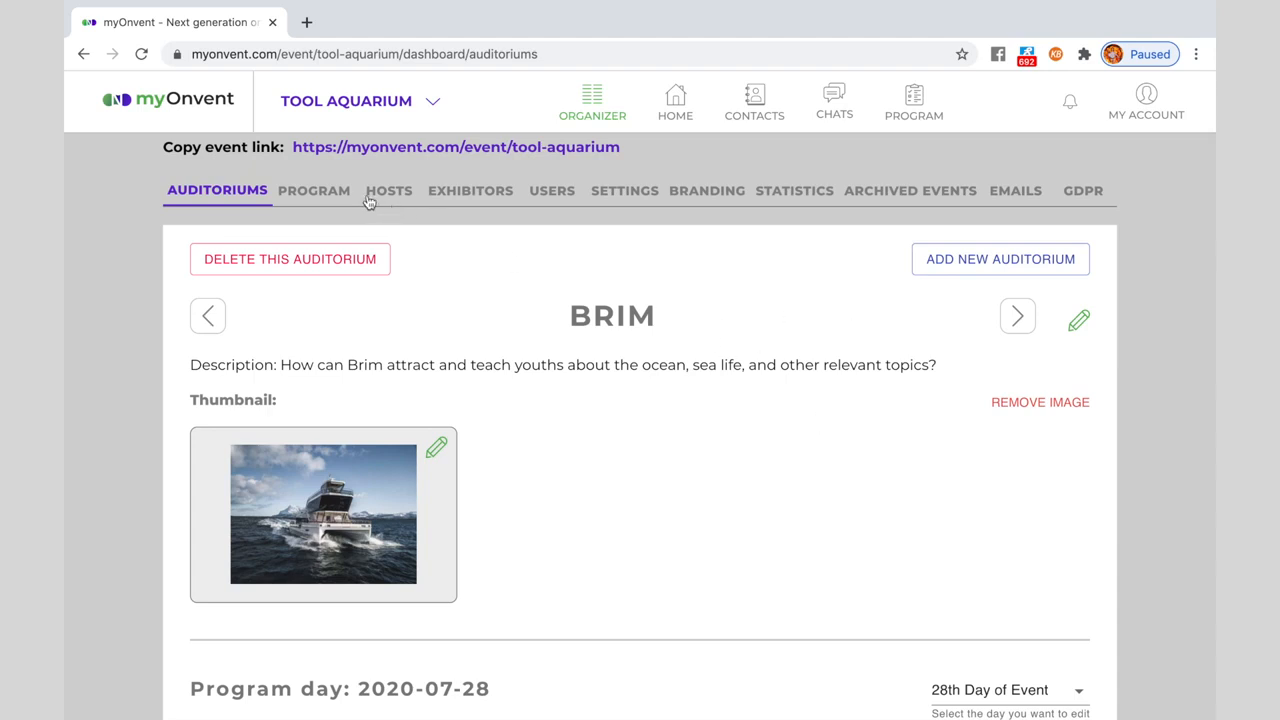
pyautogui.moveTo(314, 192)
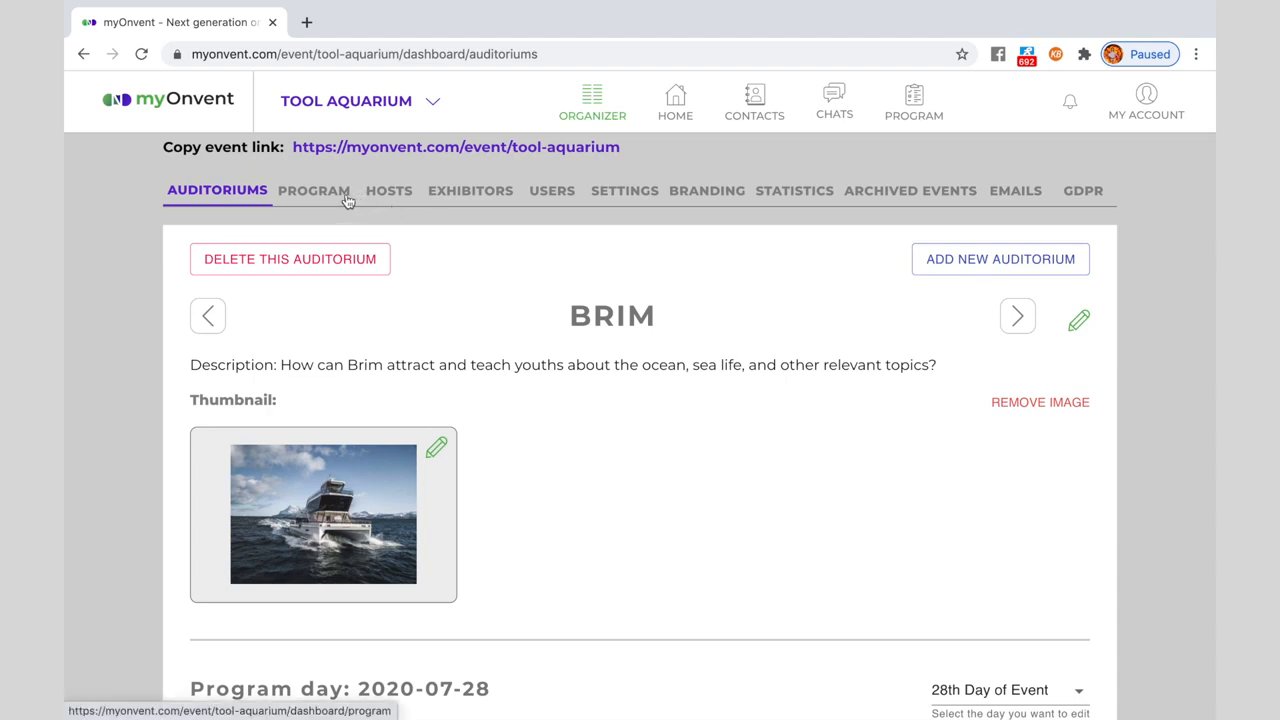
# Step: In the Program tab, import BRIM's 28th-day auditorium program and confirm
pyautogui.click(314, 190)
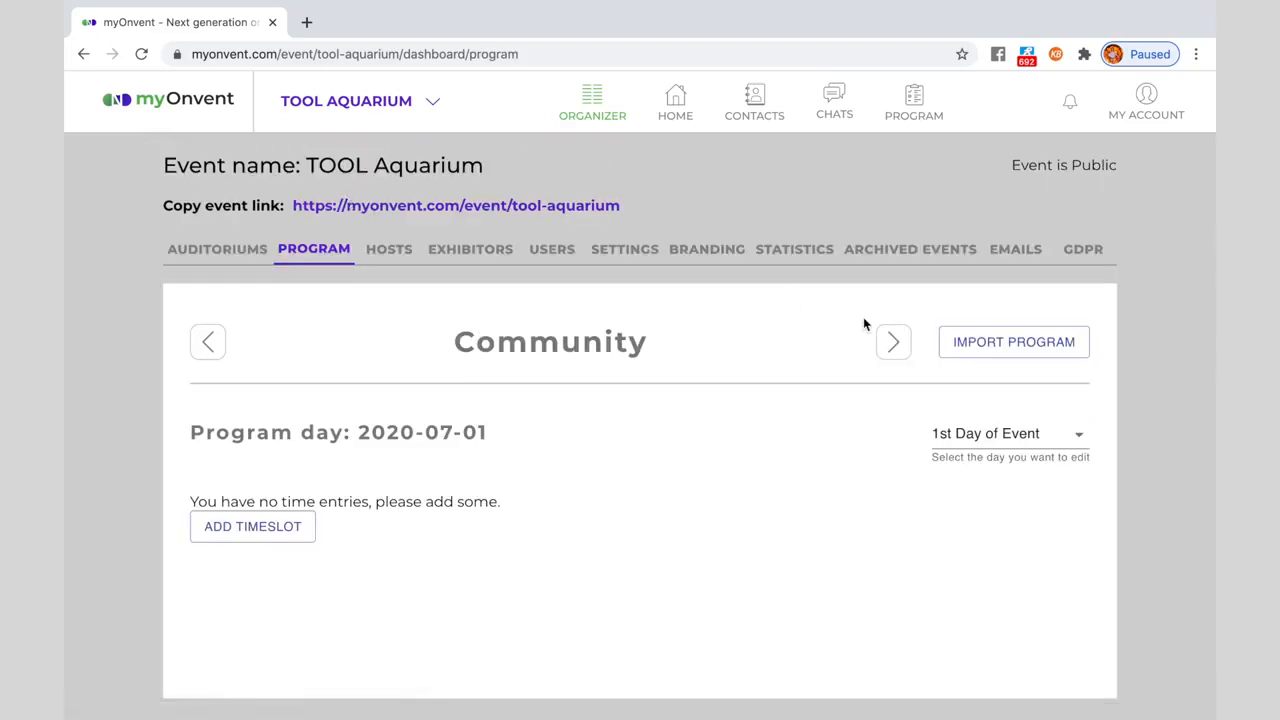
pyautogui.moveTo(920, 104)
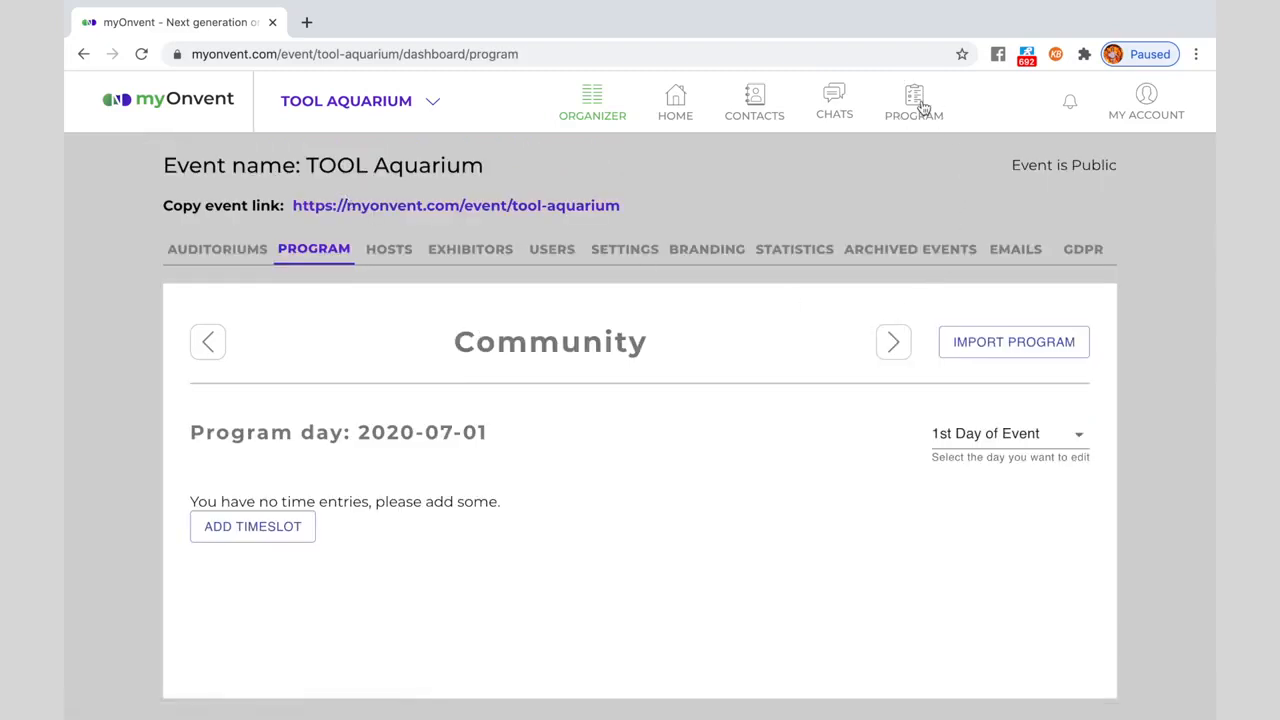
pyautogui.moveTo(790, 260)
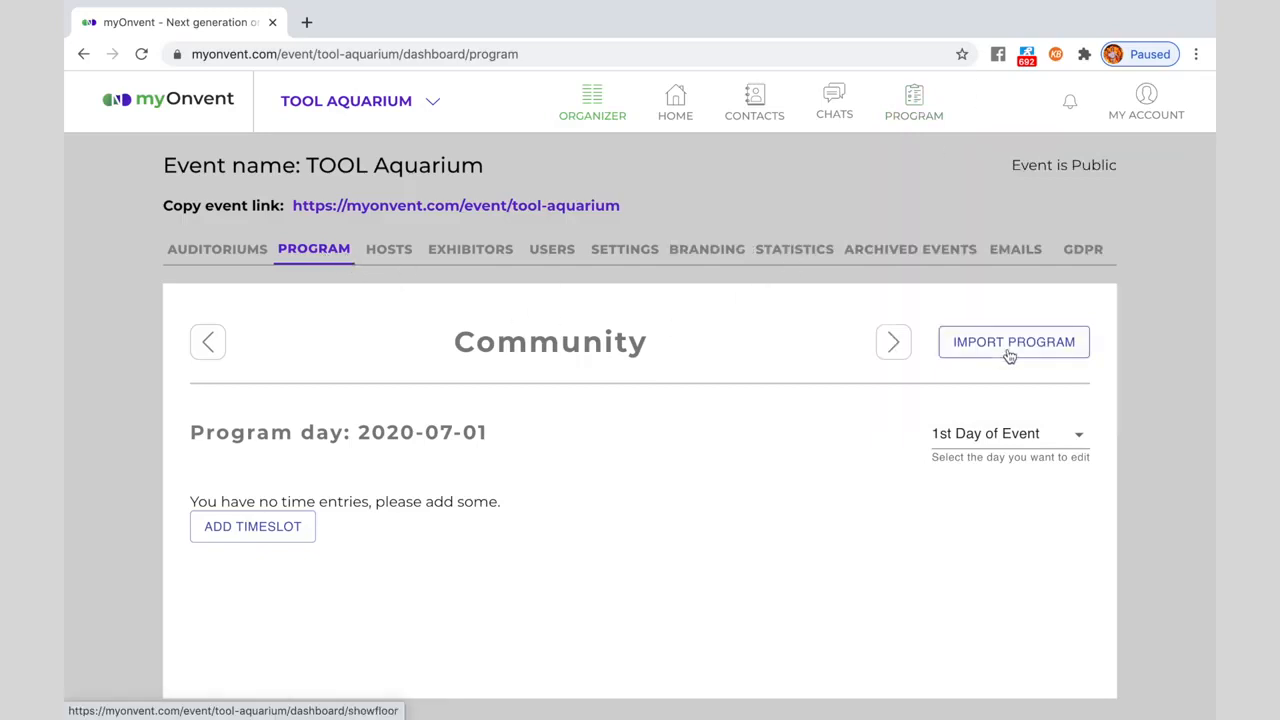
pyautogui.click(1008, 432)
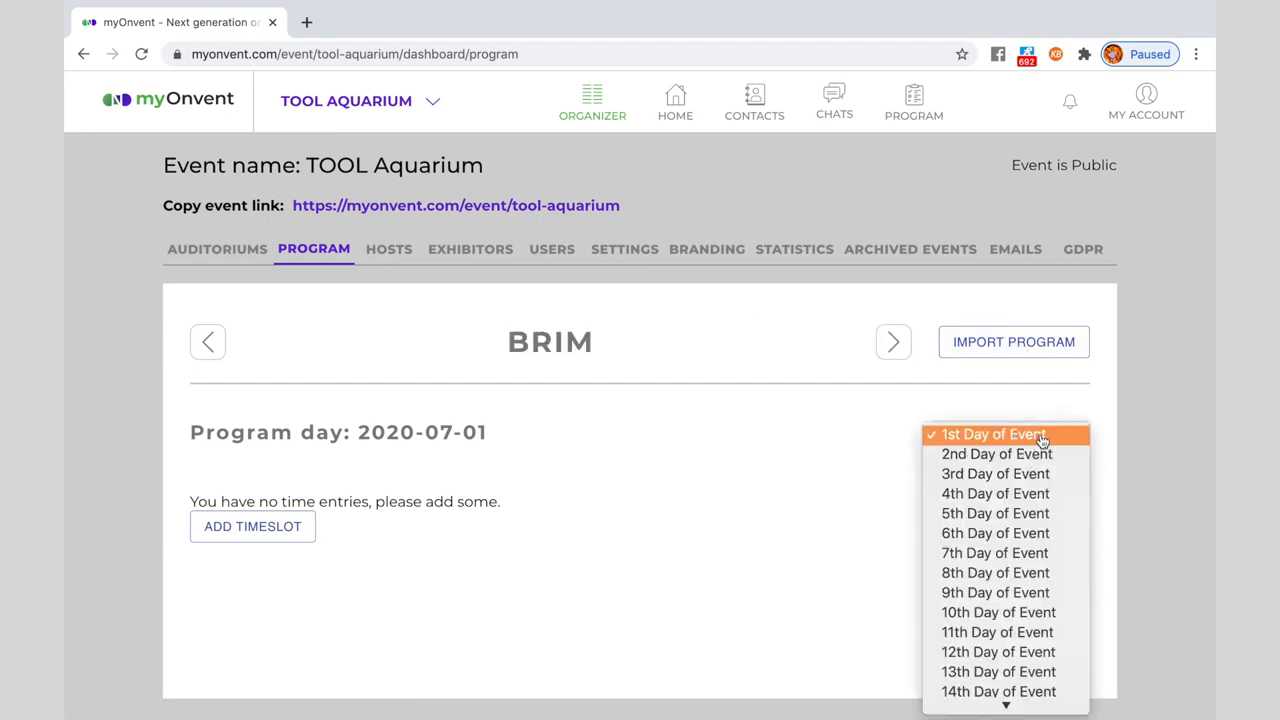
pyautogui.scroll(-3)
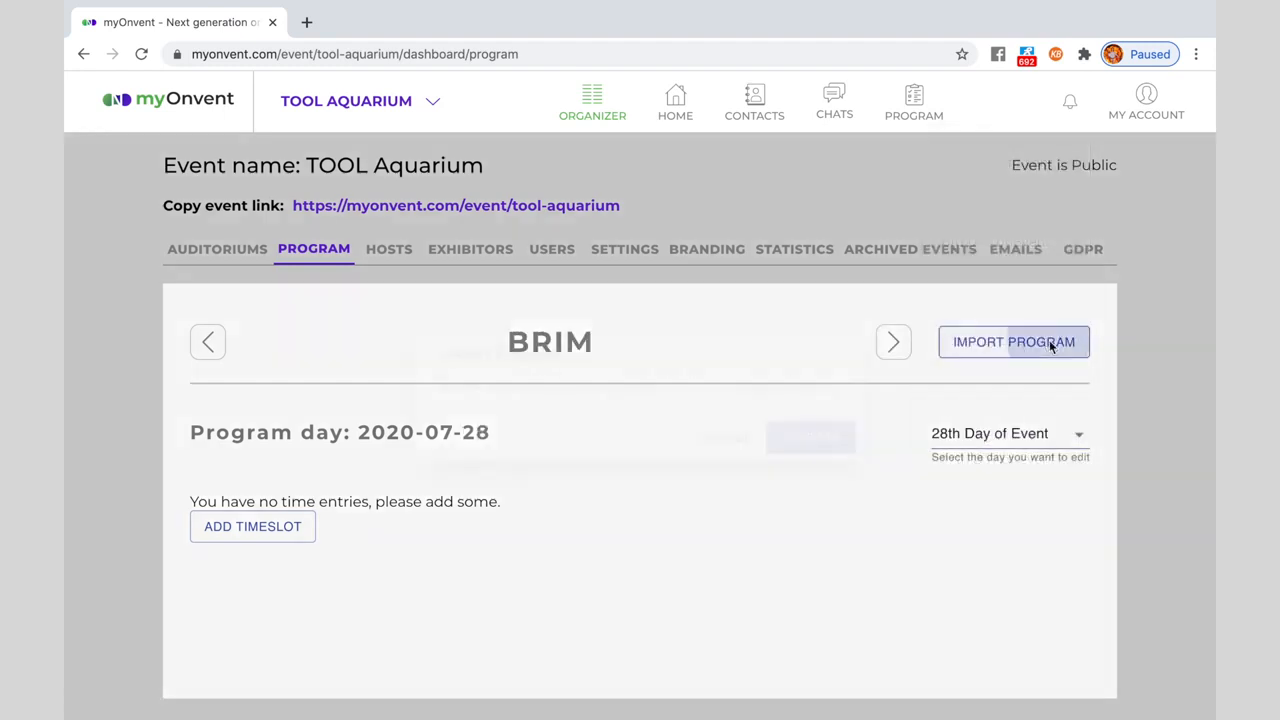
pyautogui.click(1012, 340)
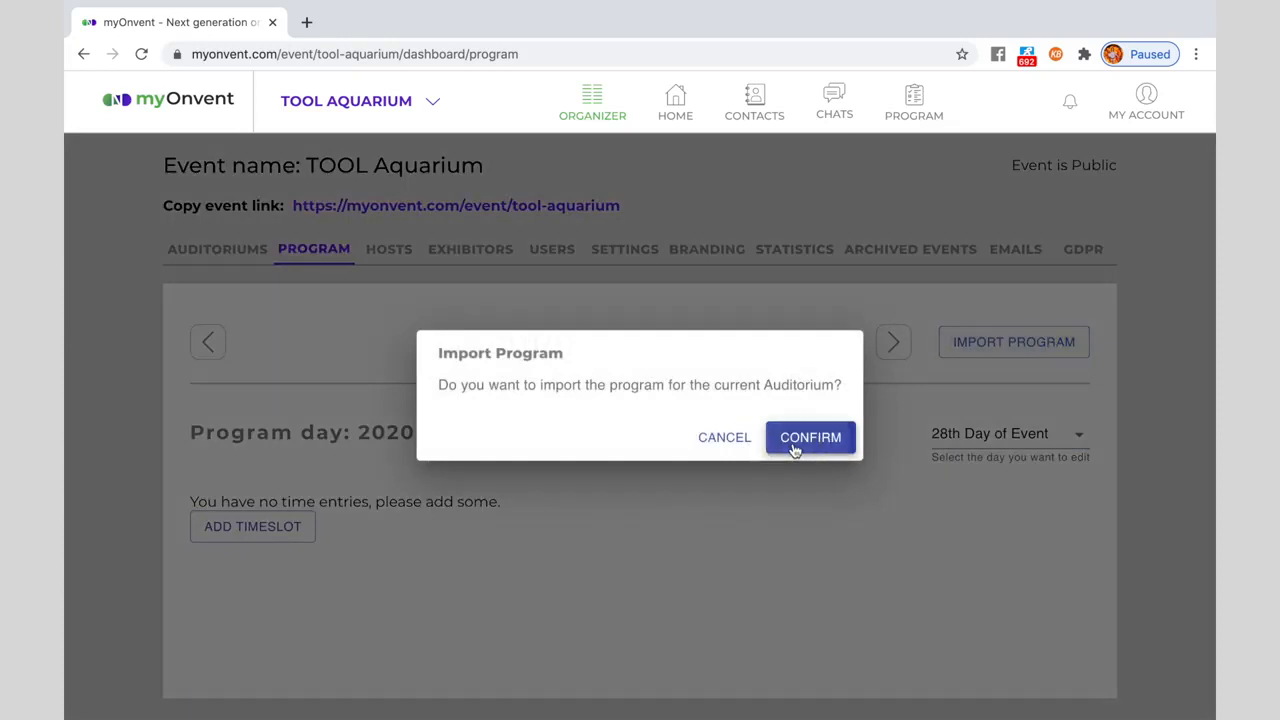
pyautogui.click(810, 436)
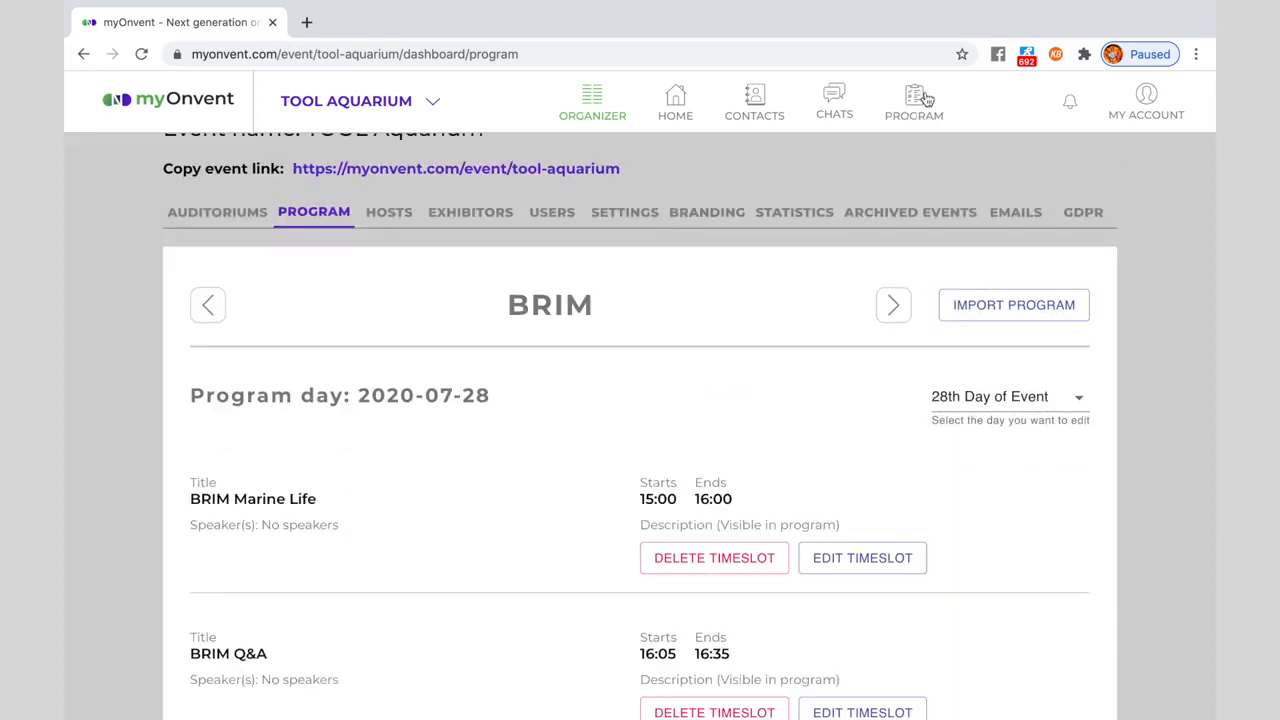
# Step: Return from the dashboard to the TOOL Aquarium event lobby via HOME
pyautogui.click(912, 100)
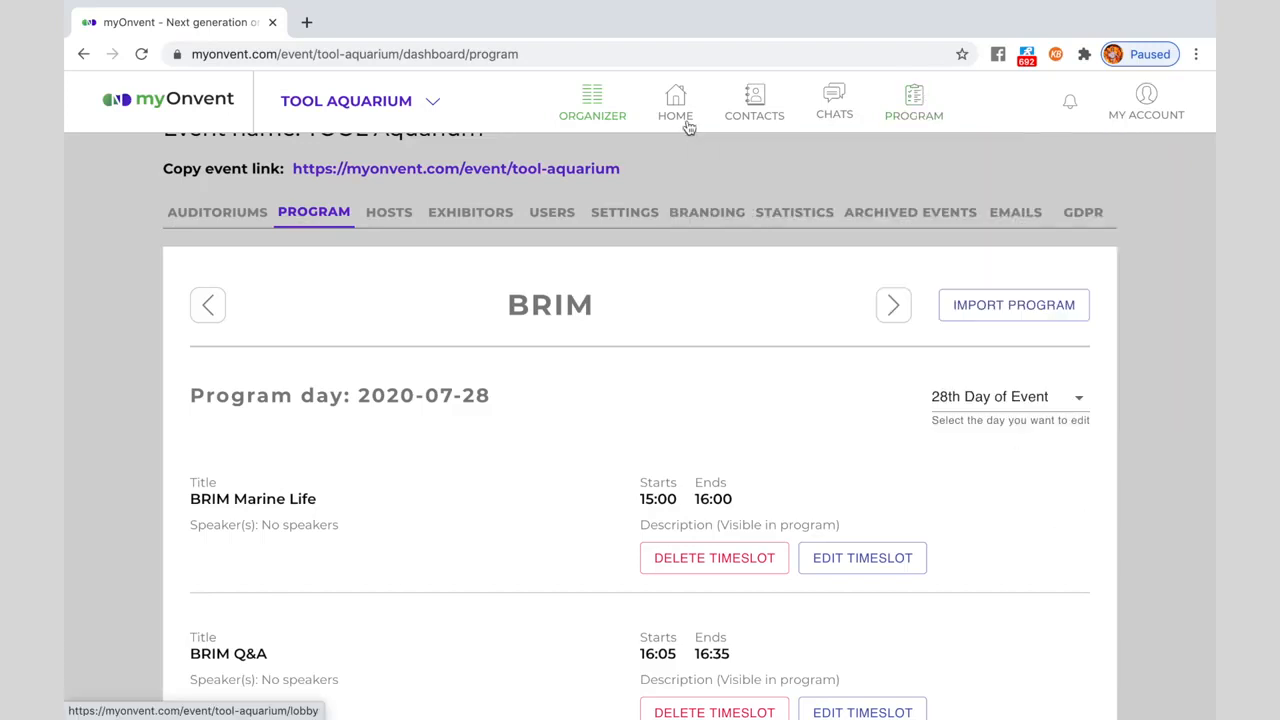
pyautogui.moveTo(680, 104)
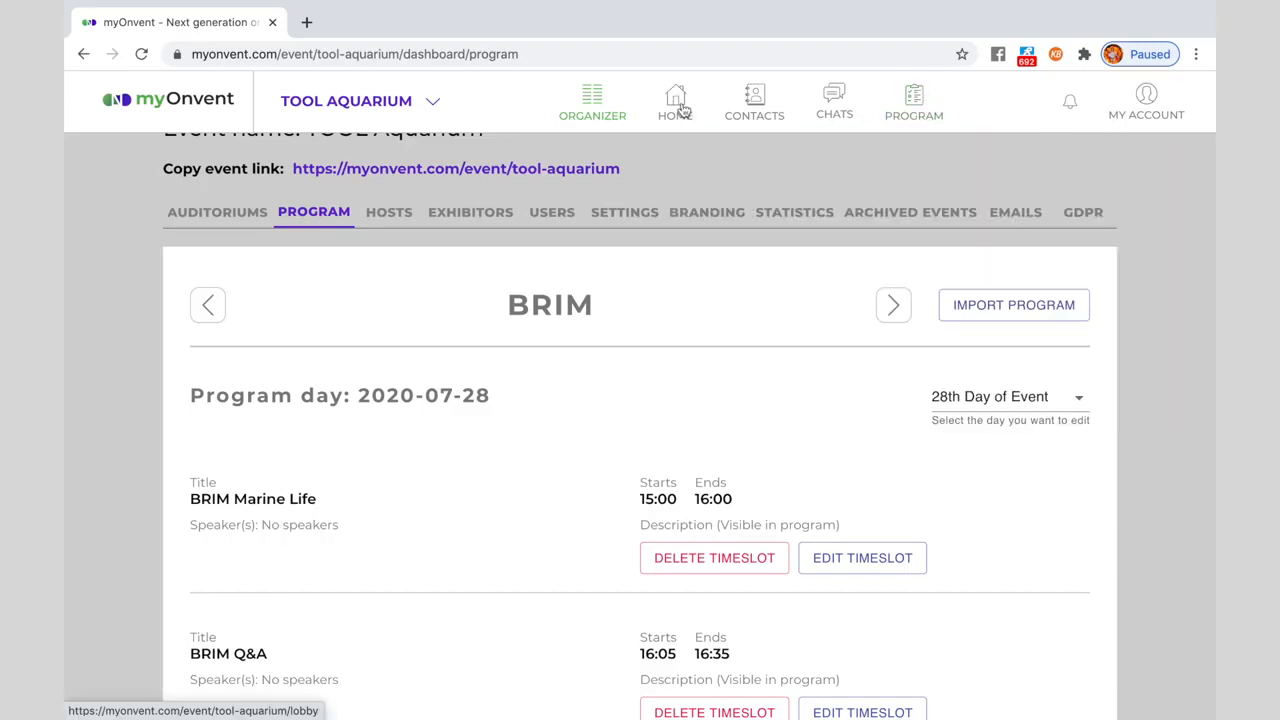
pyautogui.click(676, 100)
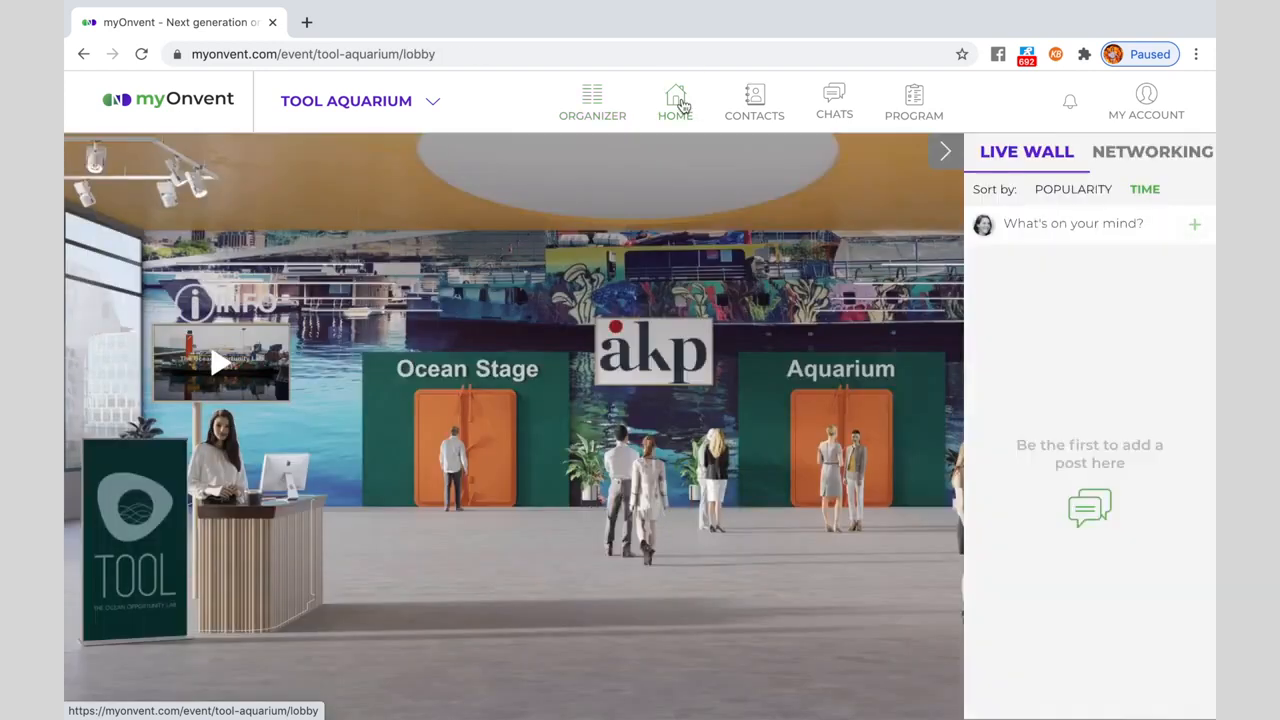